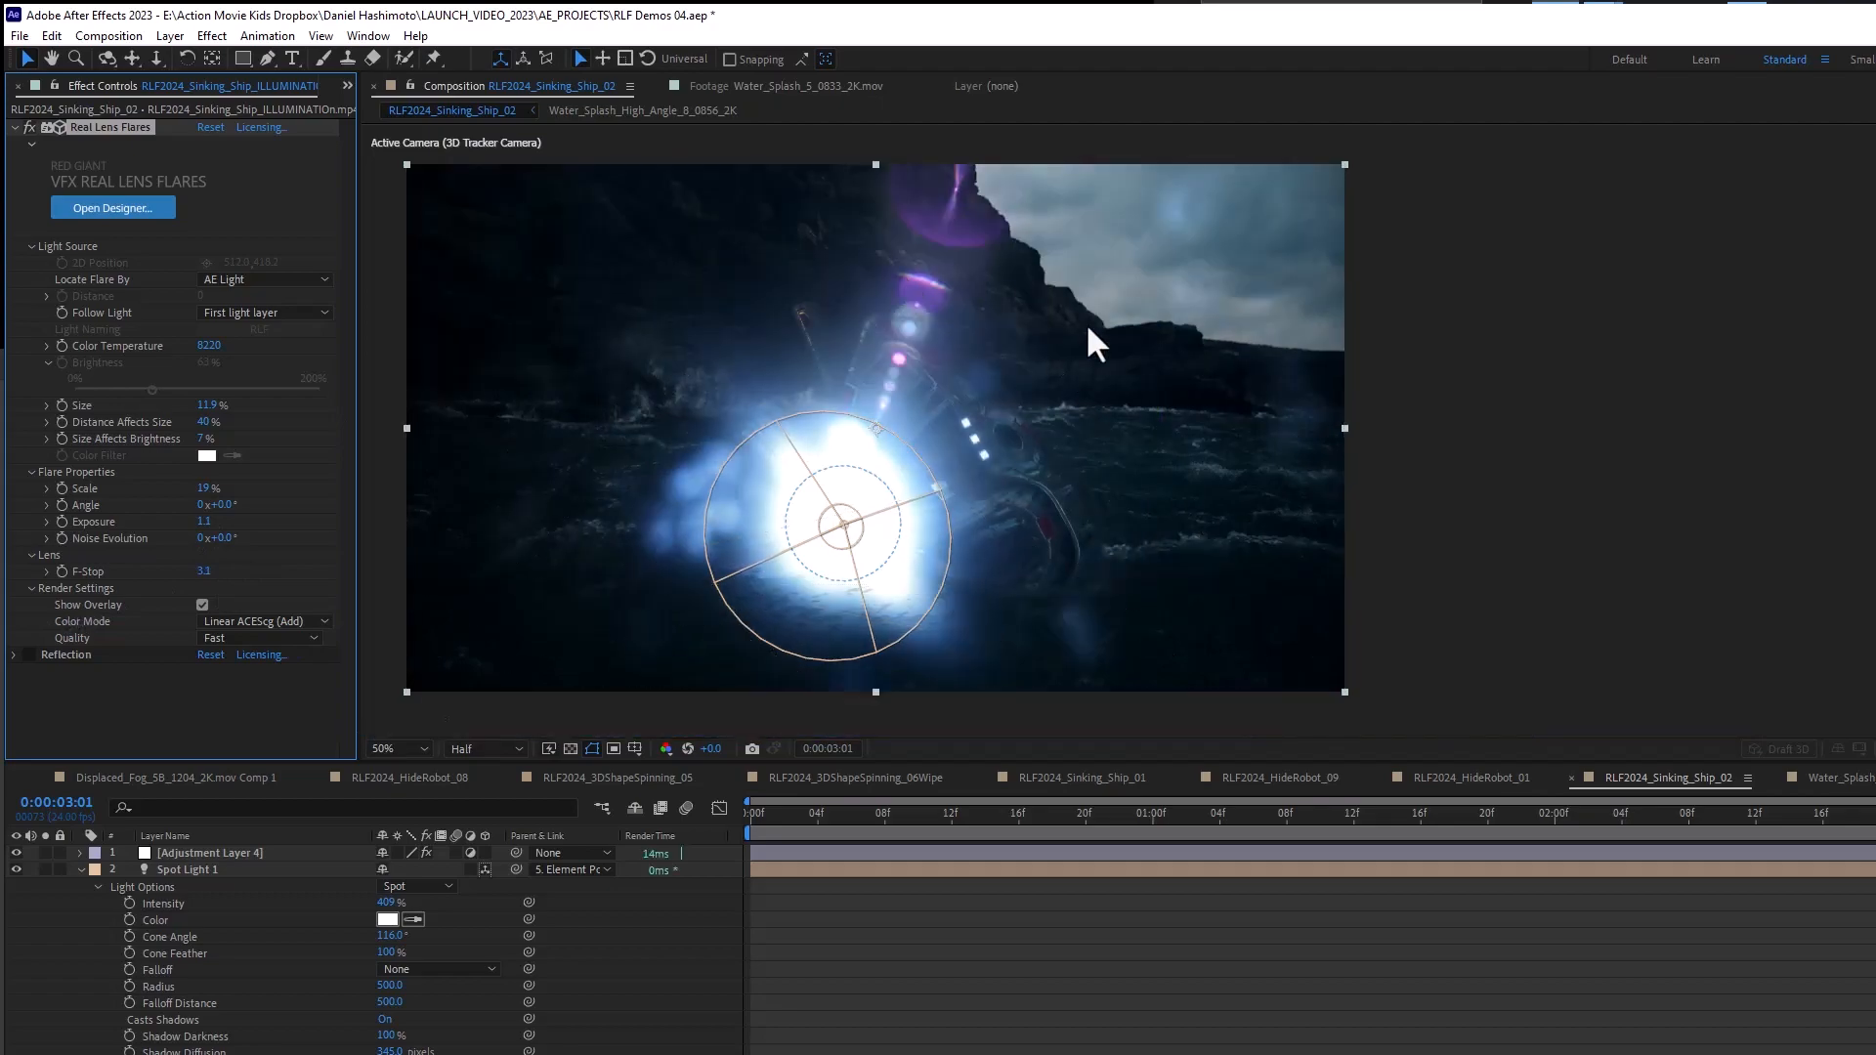
# Launch the Real Lens Flares Designer from the effect's Open Designer button
pyautogui.click(114, 207)
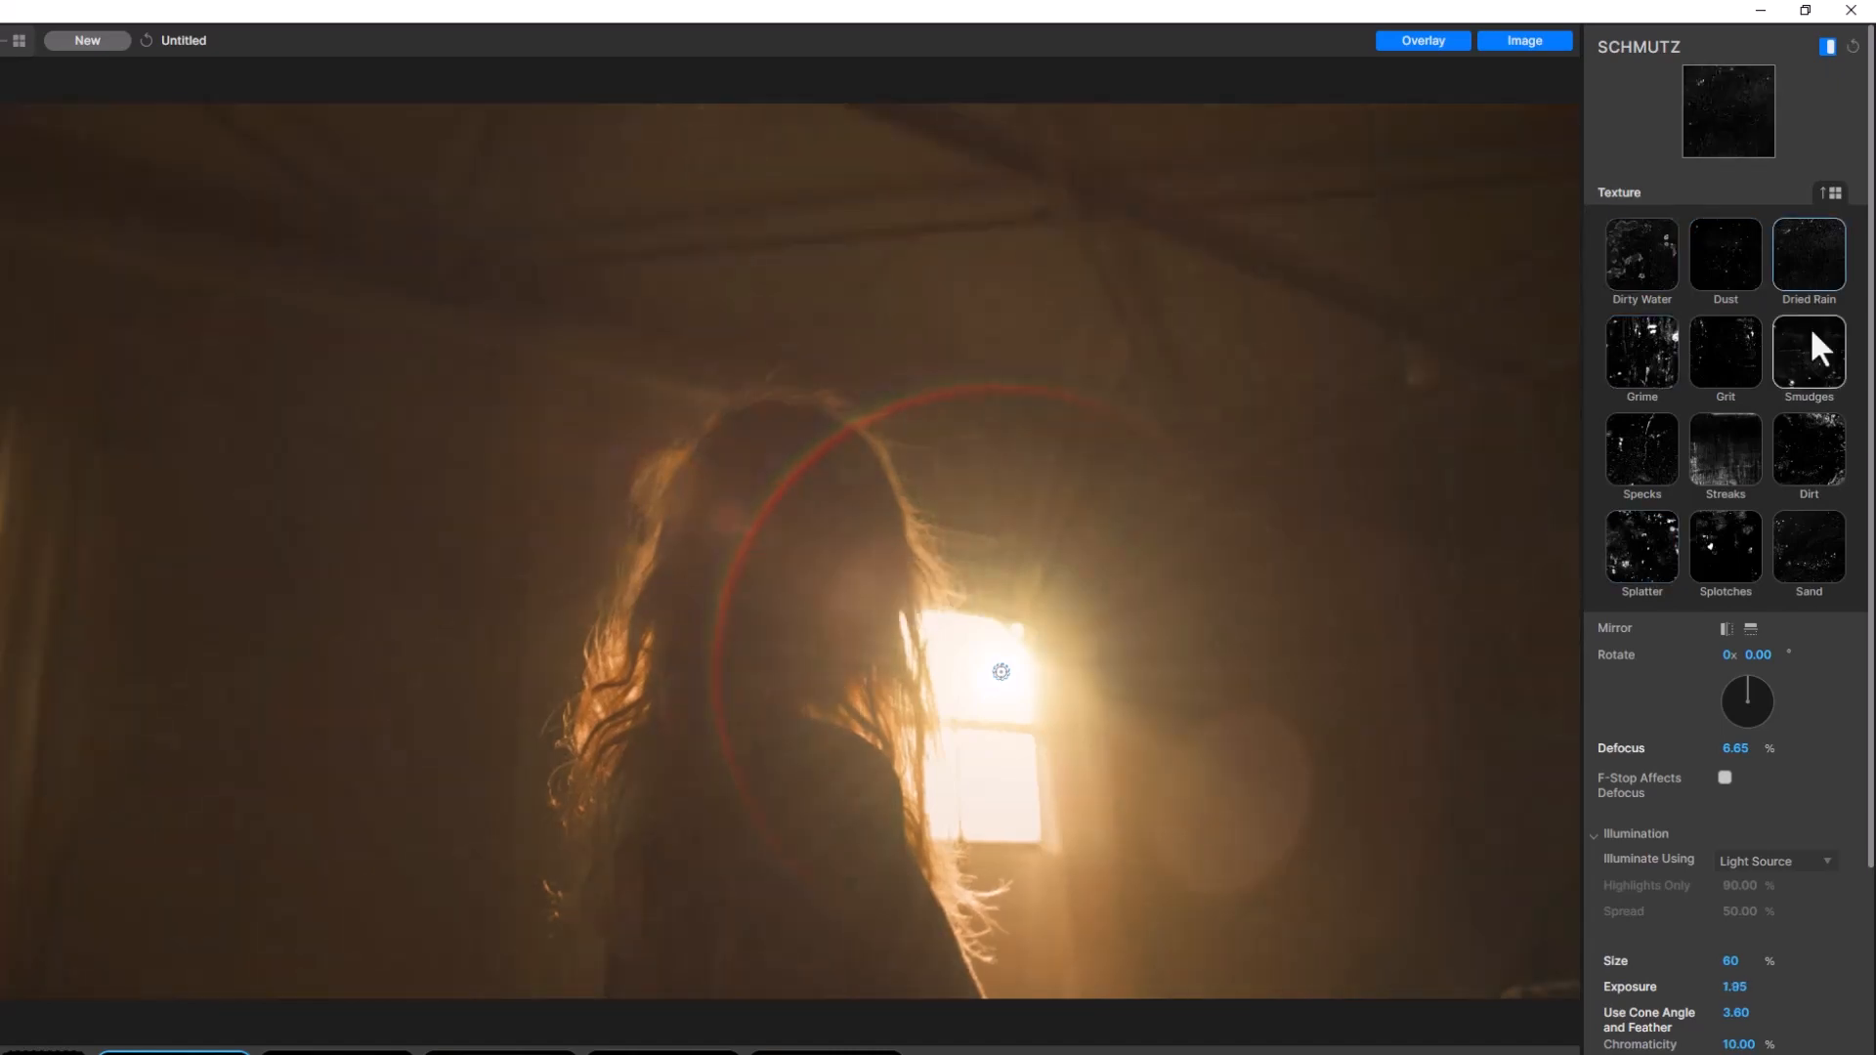
# Use the Smudges schmutz texture, illuminated by Light Source and Background
pyautogui.click(1724, 252)
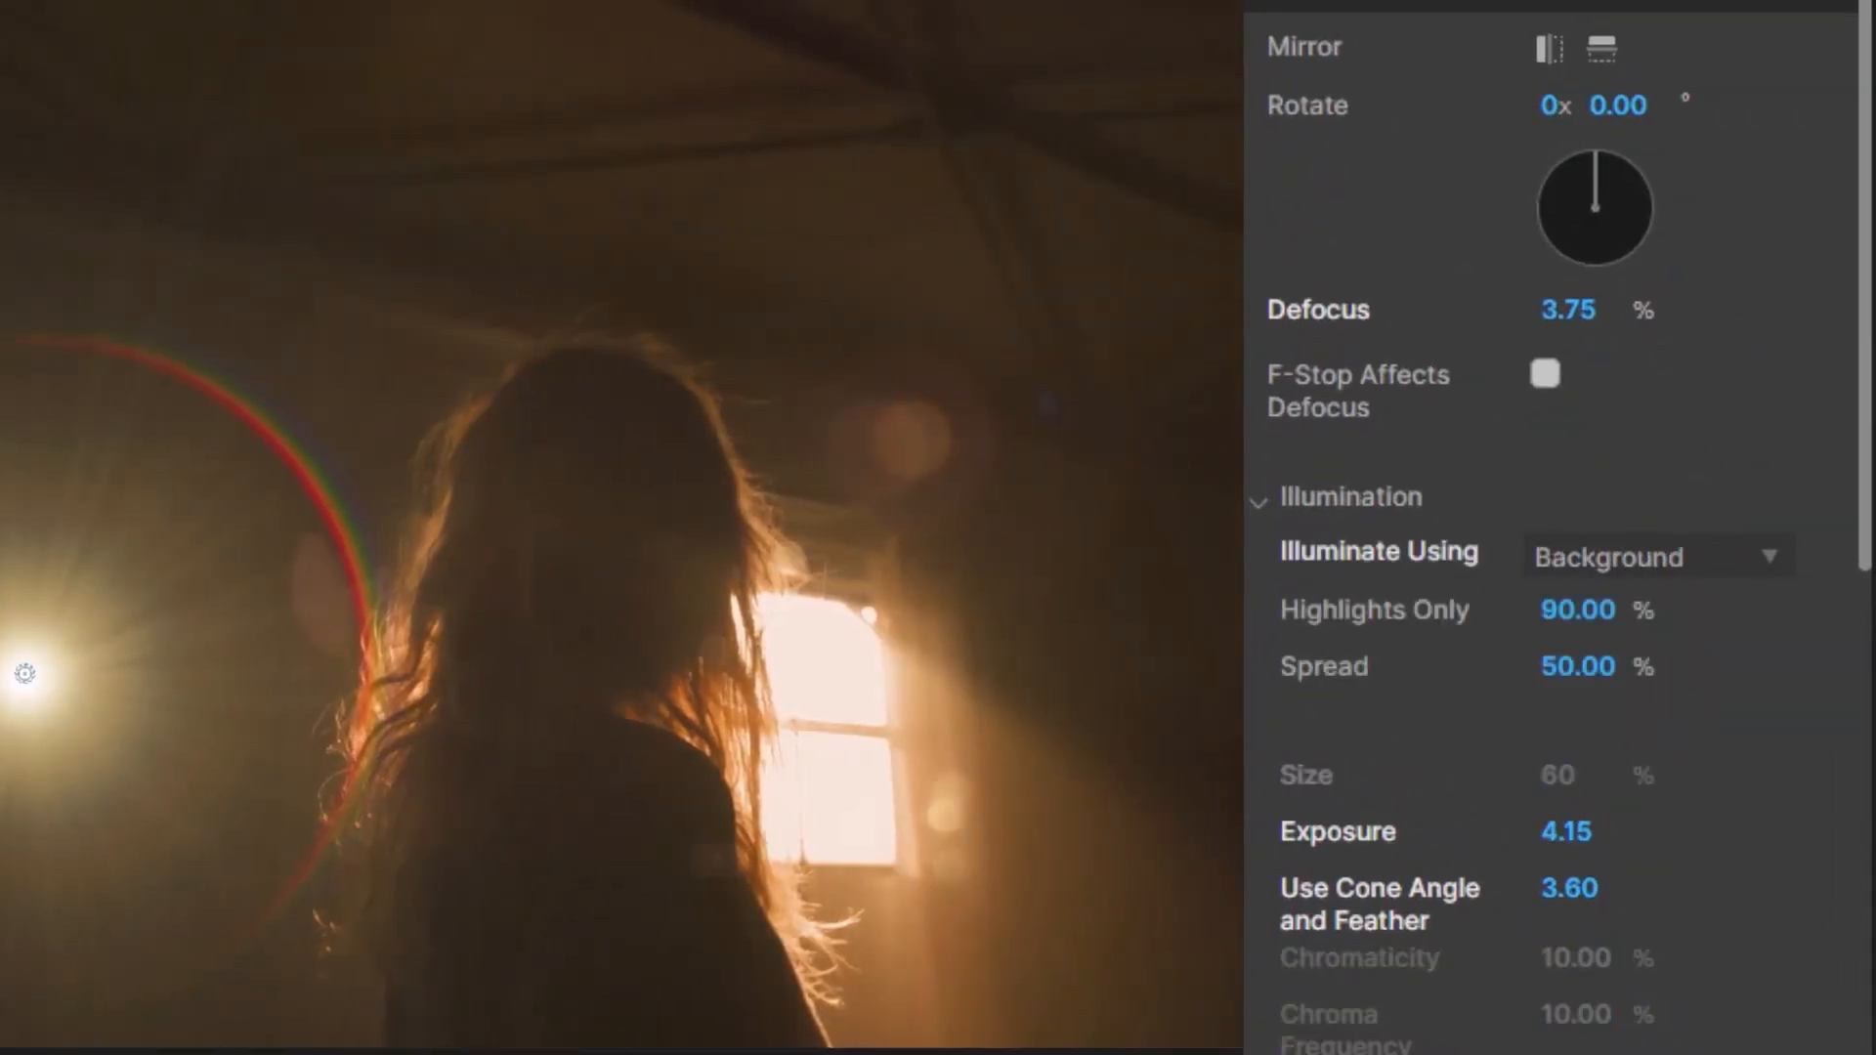
pyautogui.click(1656, 557)
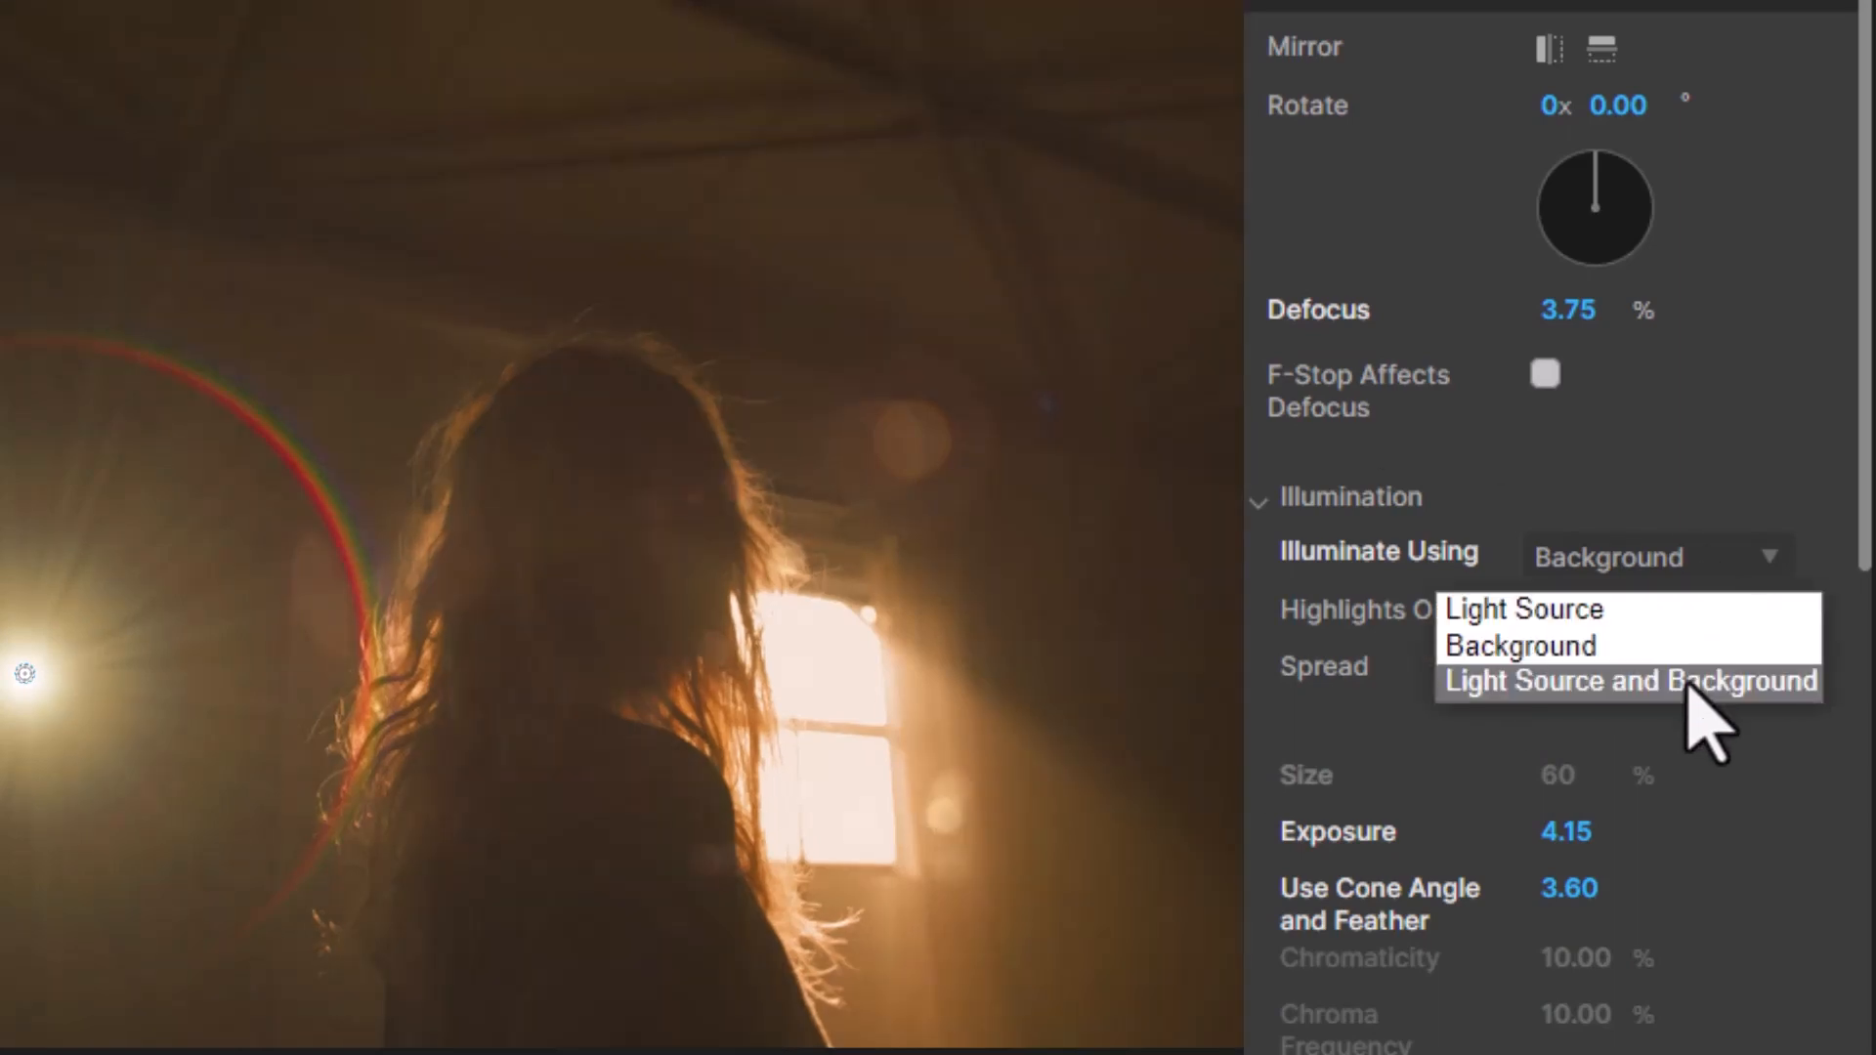
pyautogui.click(1630, 682)
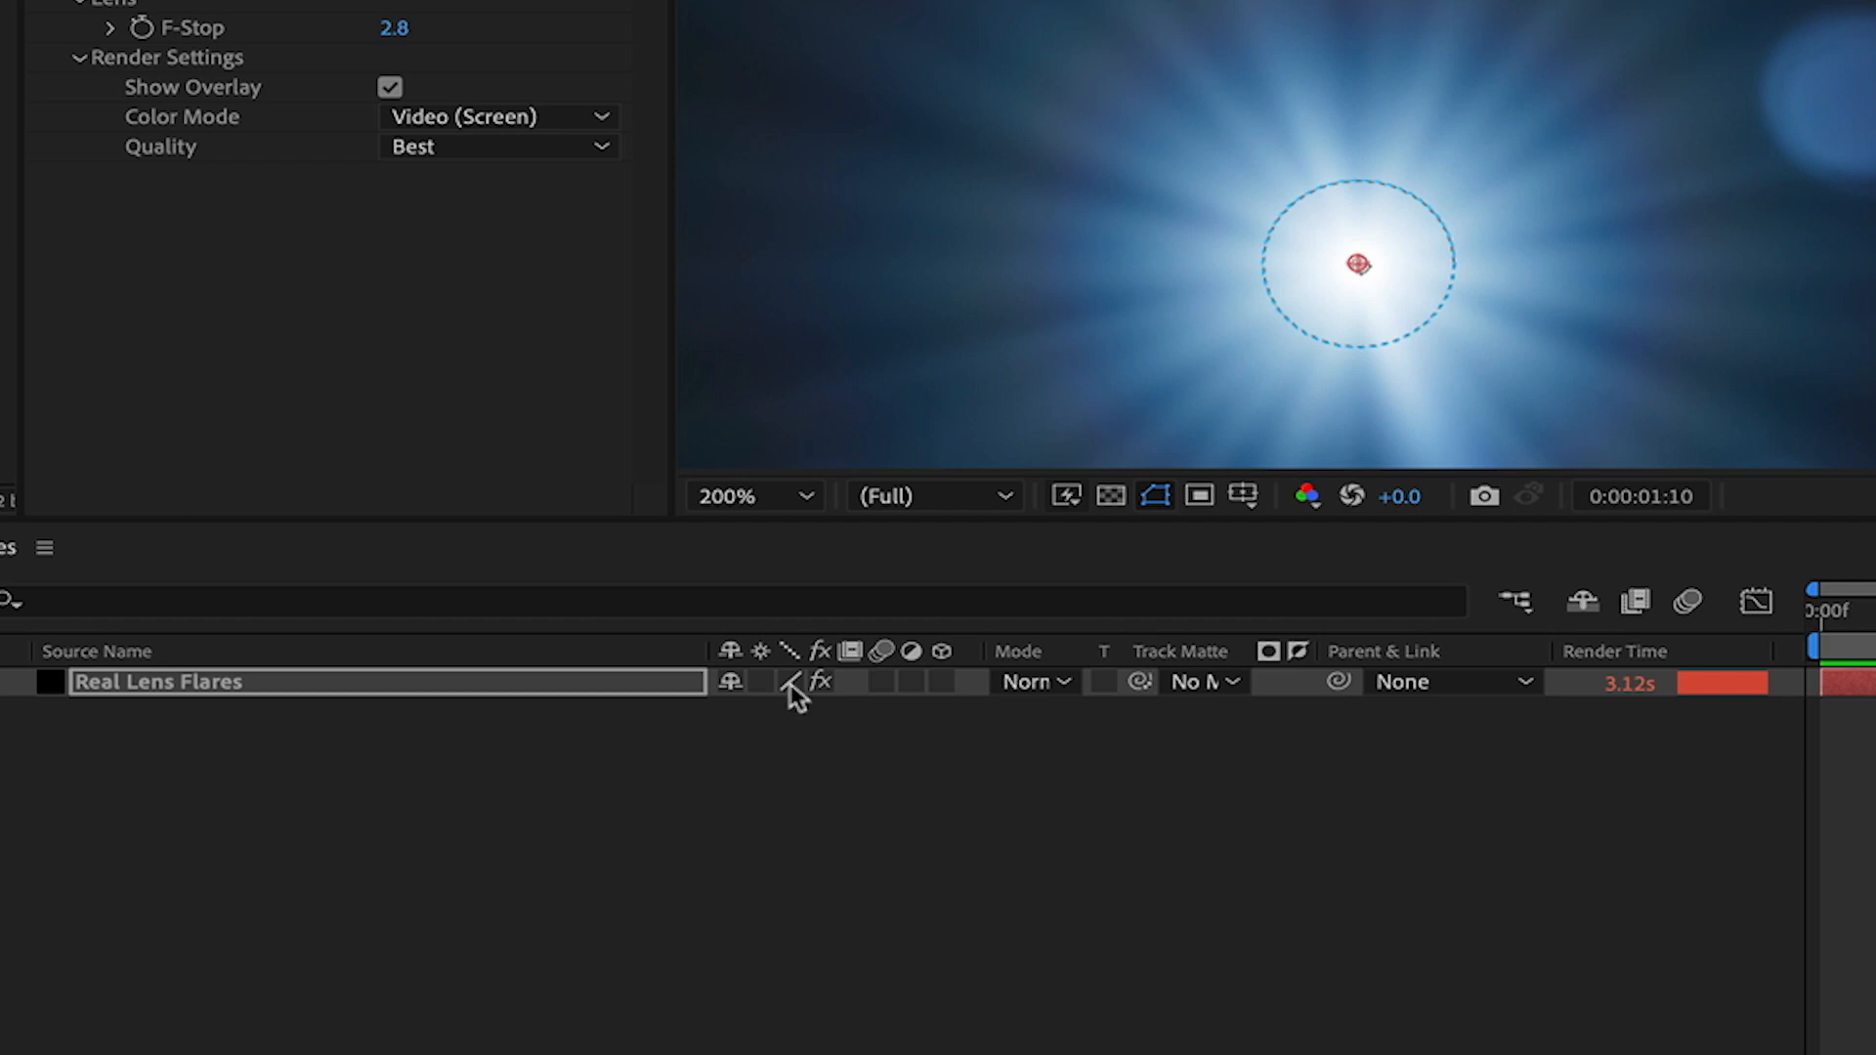
pyautogui.moveTo(930, 870)
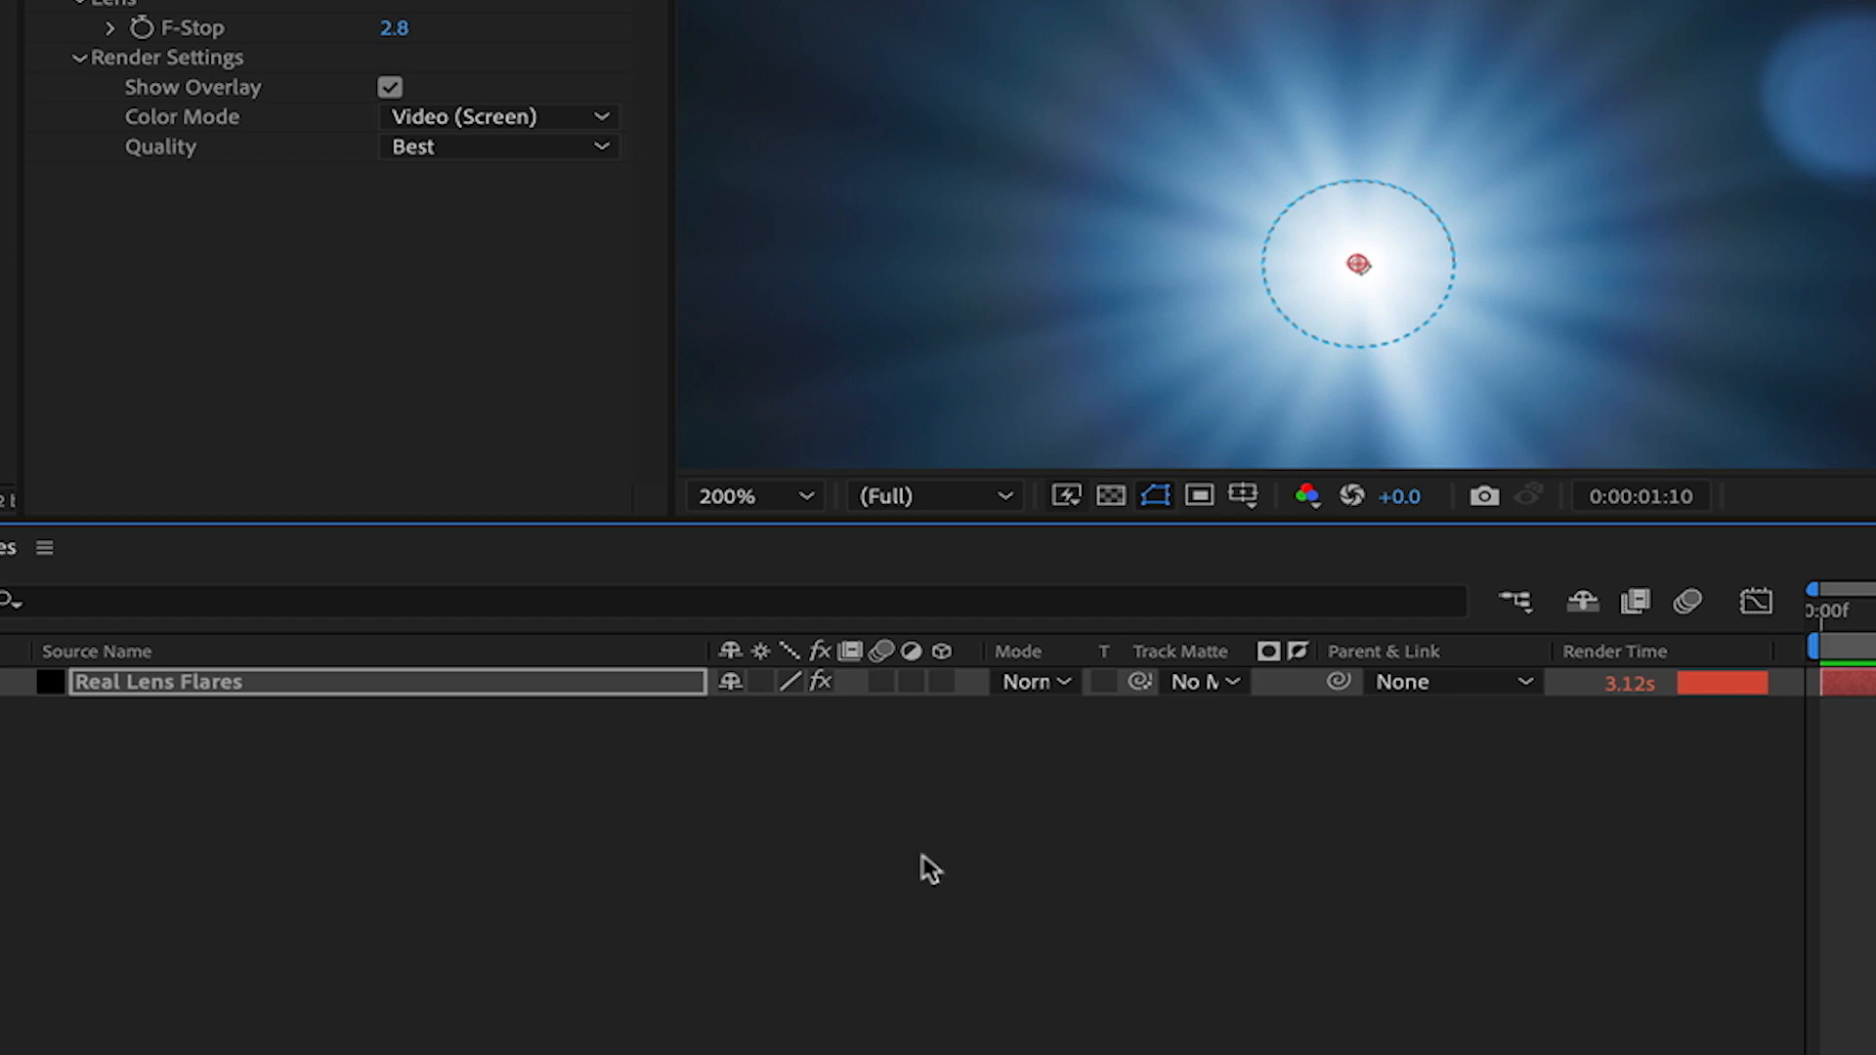
pyautogui.moveTo(799, 696)
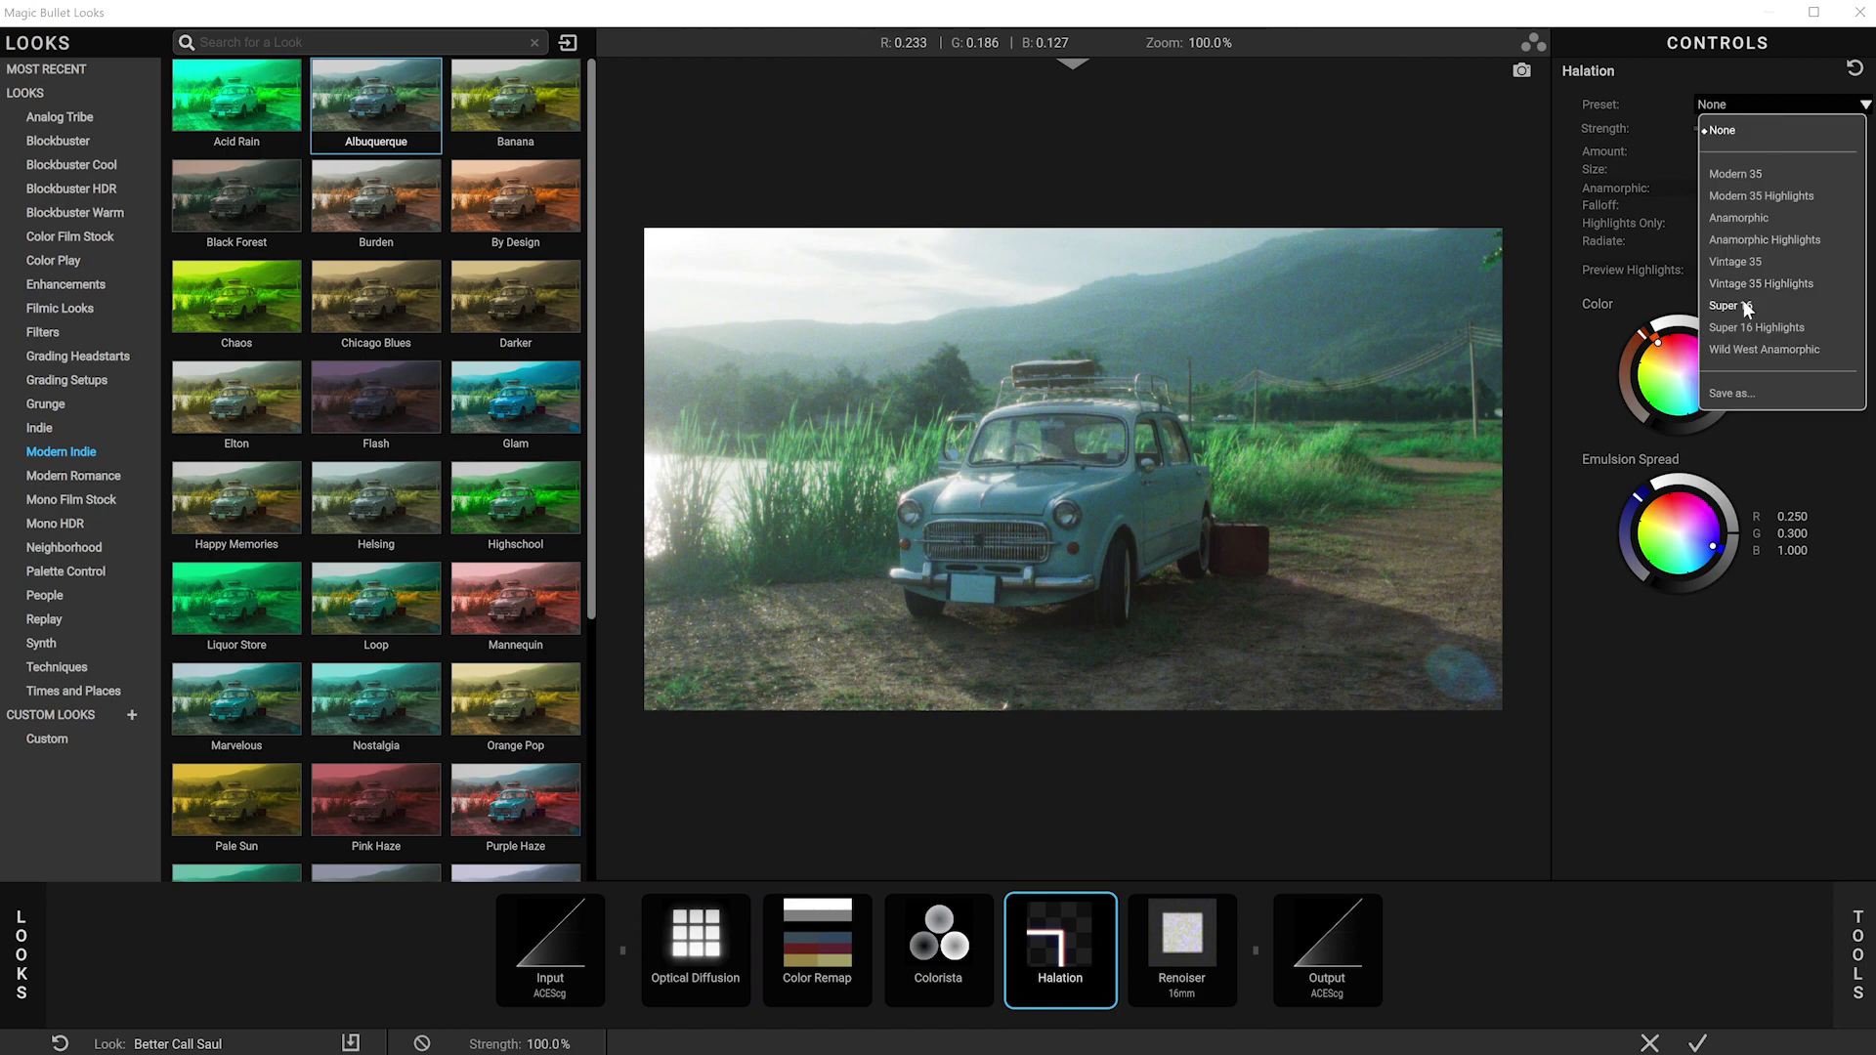
# Apply the Super 16 preset to the Halation tool
pyautogui.click(1726, 305)
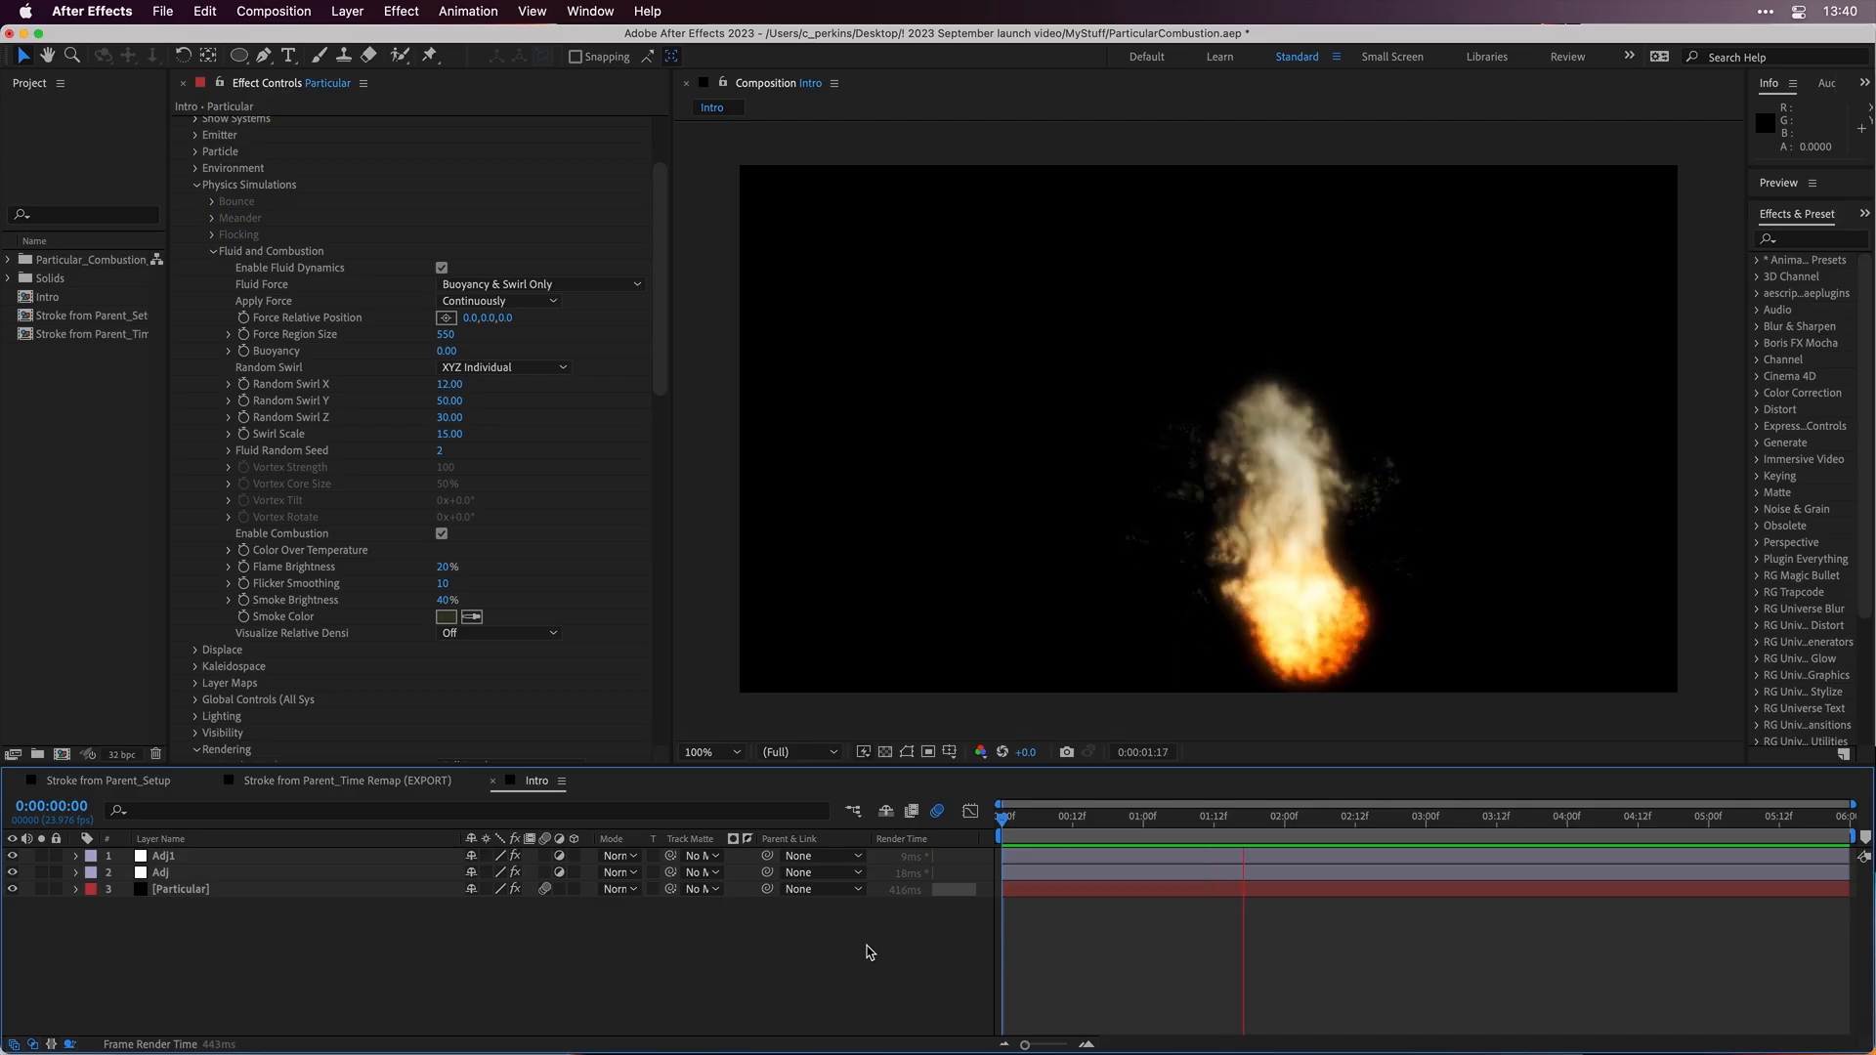
# Enable Combustion in Particular's fluid physics and preview the rising flame and smoke
pyautogui.click(1521, 817)
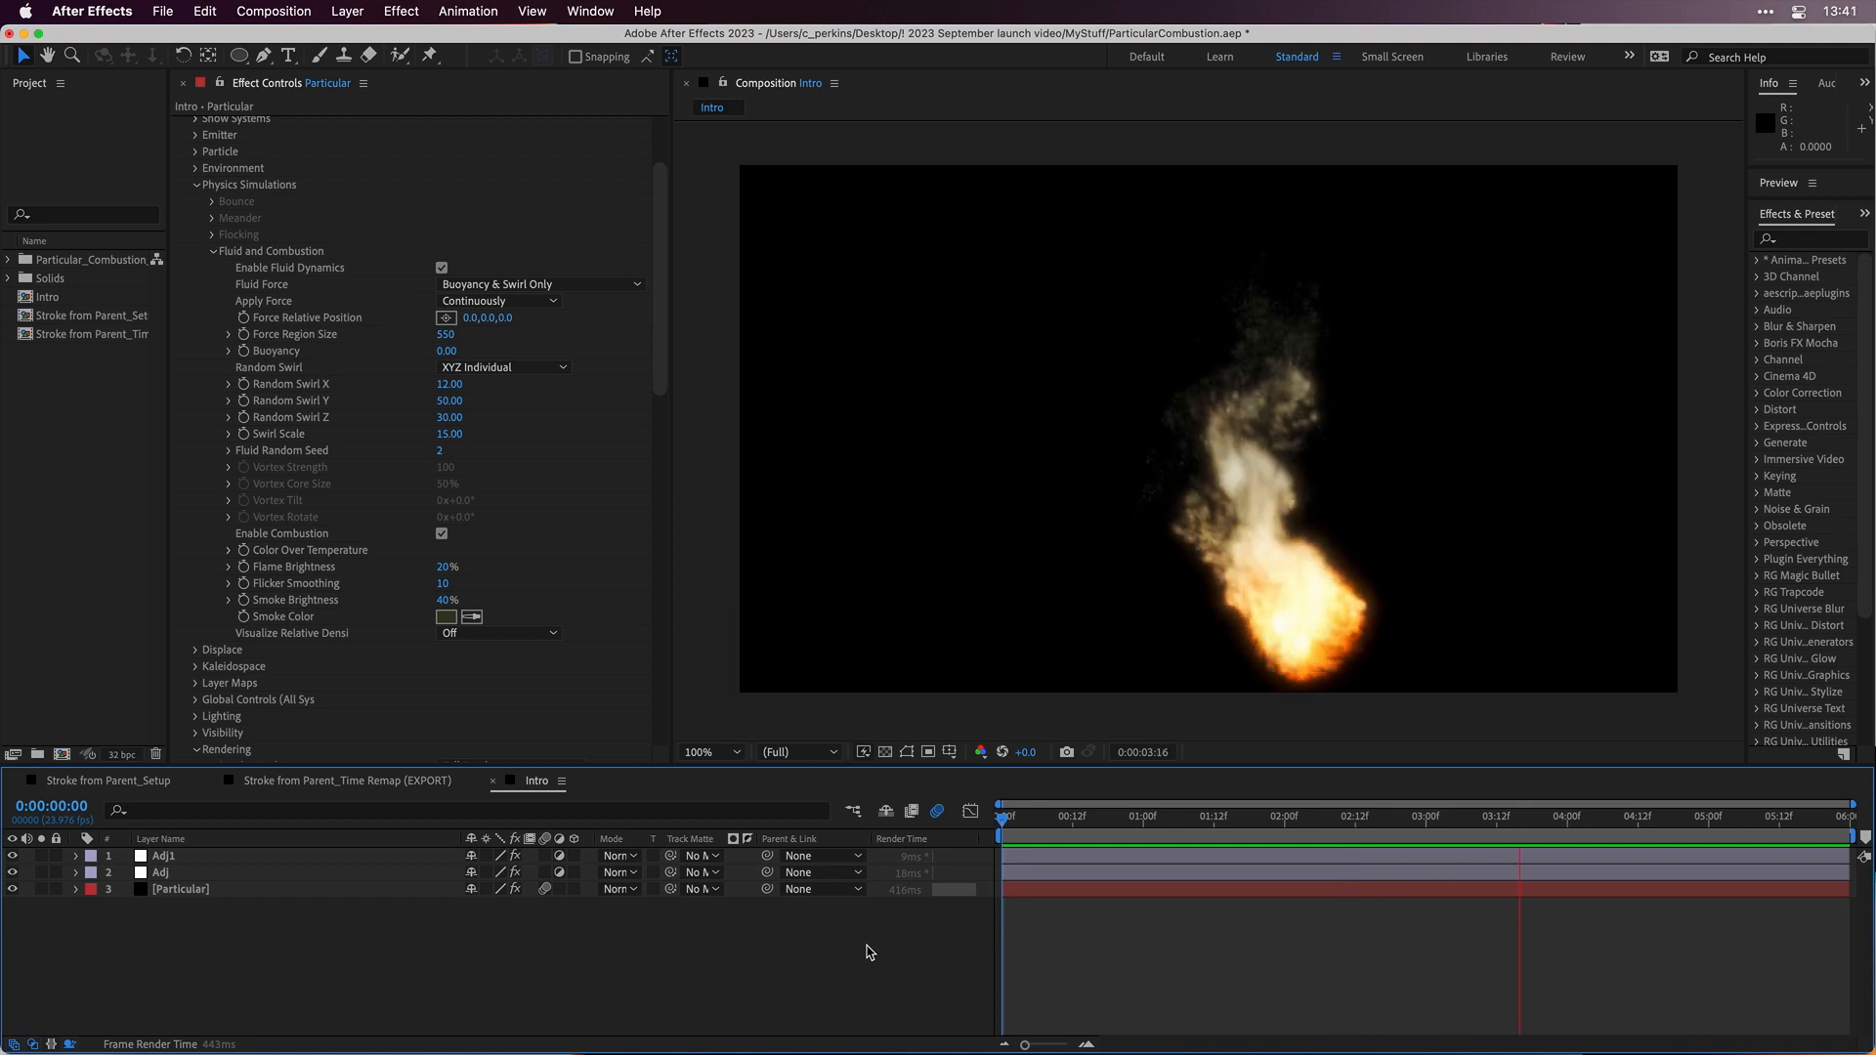
pyautogui.click(1126, 817)
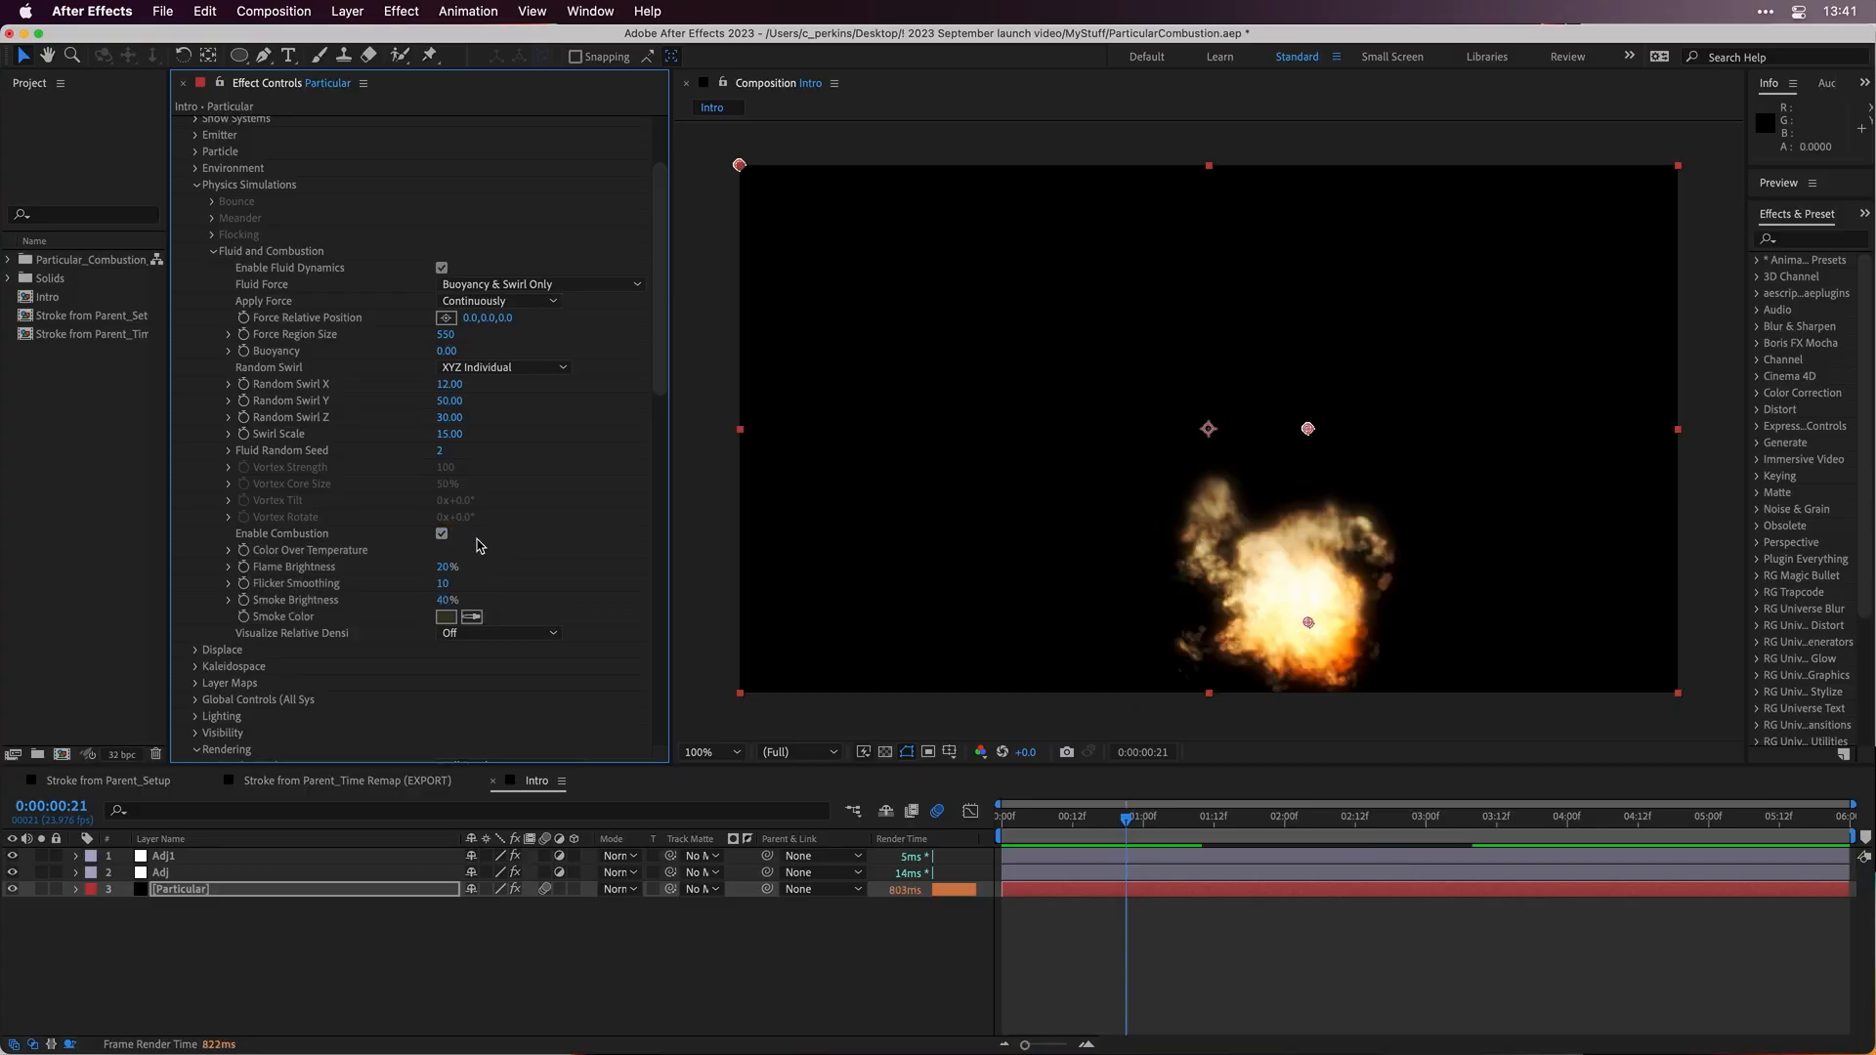
pyautogui.click(231, 550)
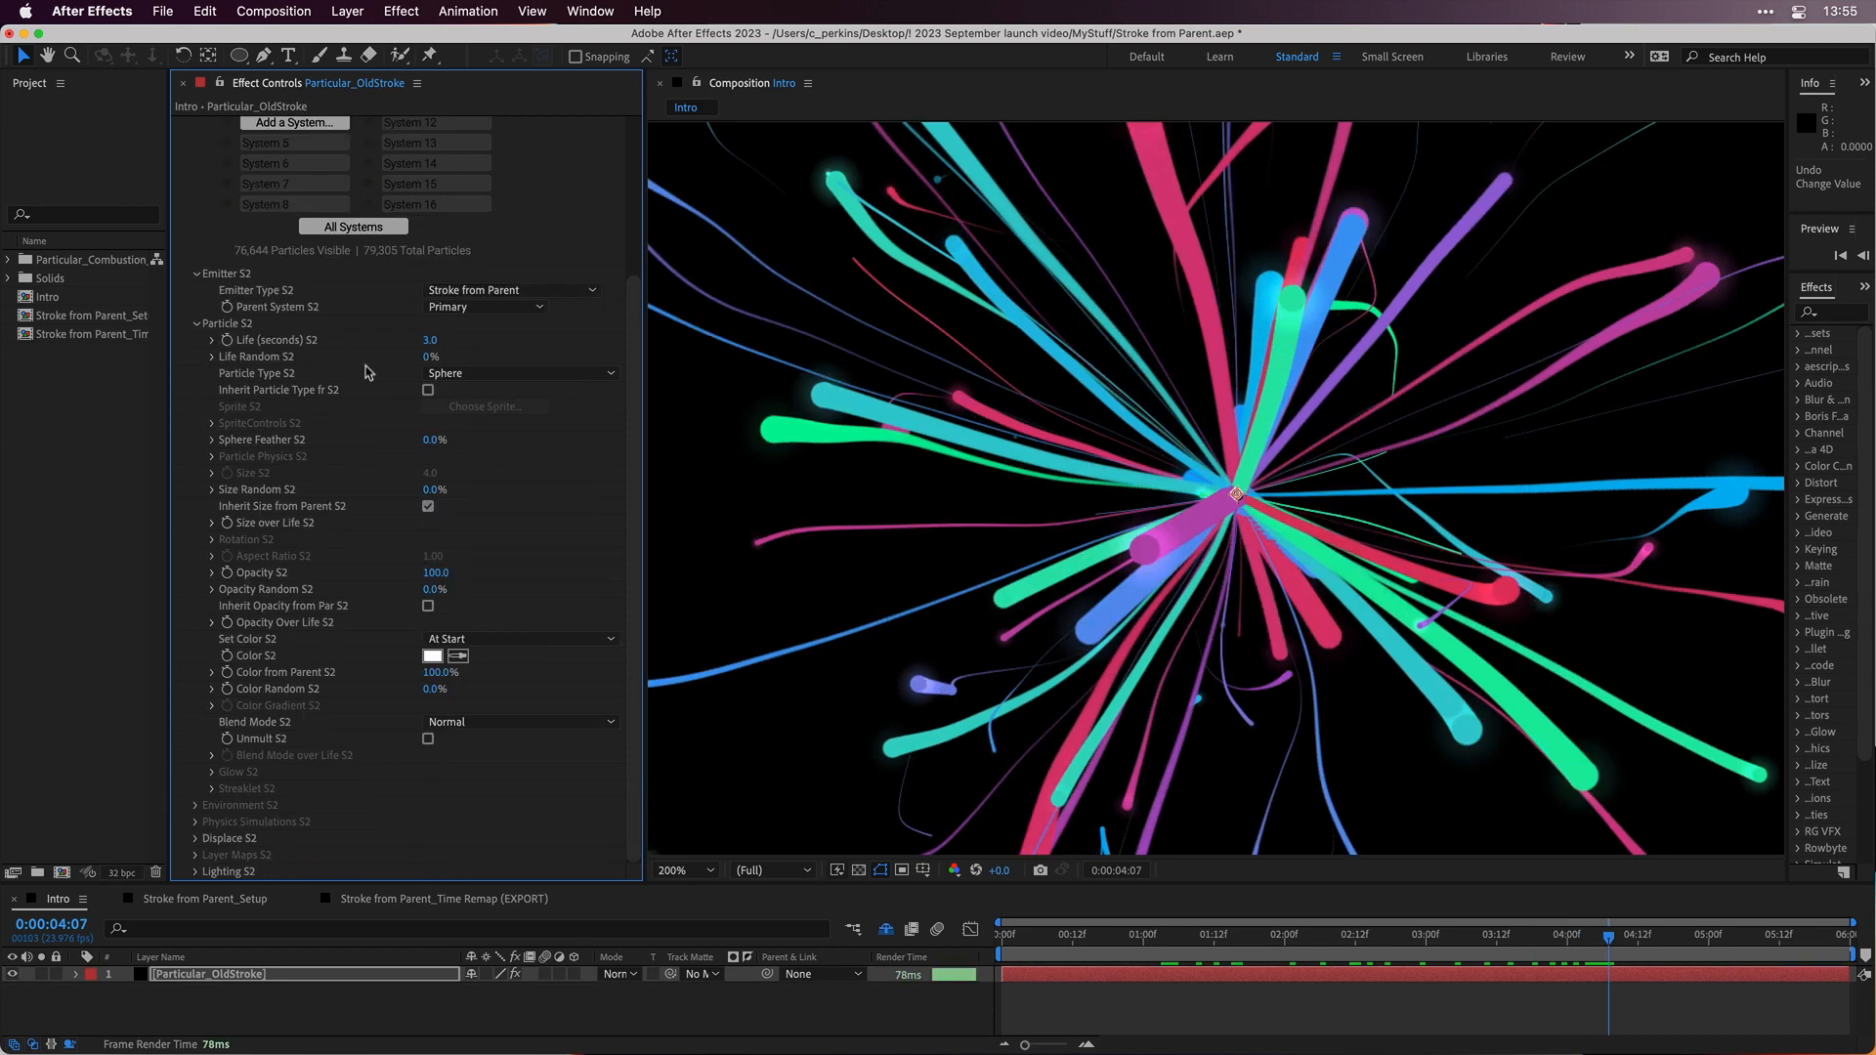
pyautogui.moveTo(557, 581)
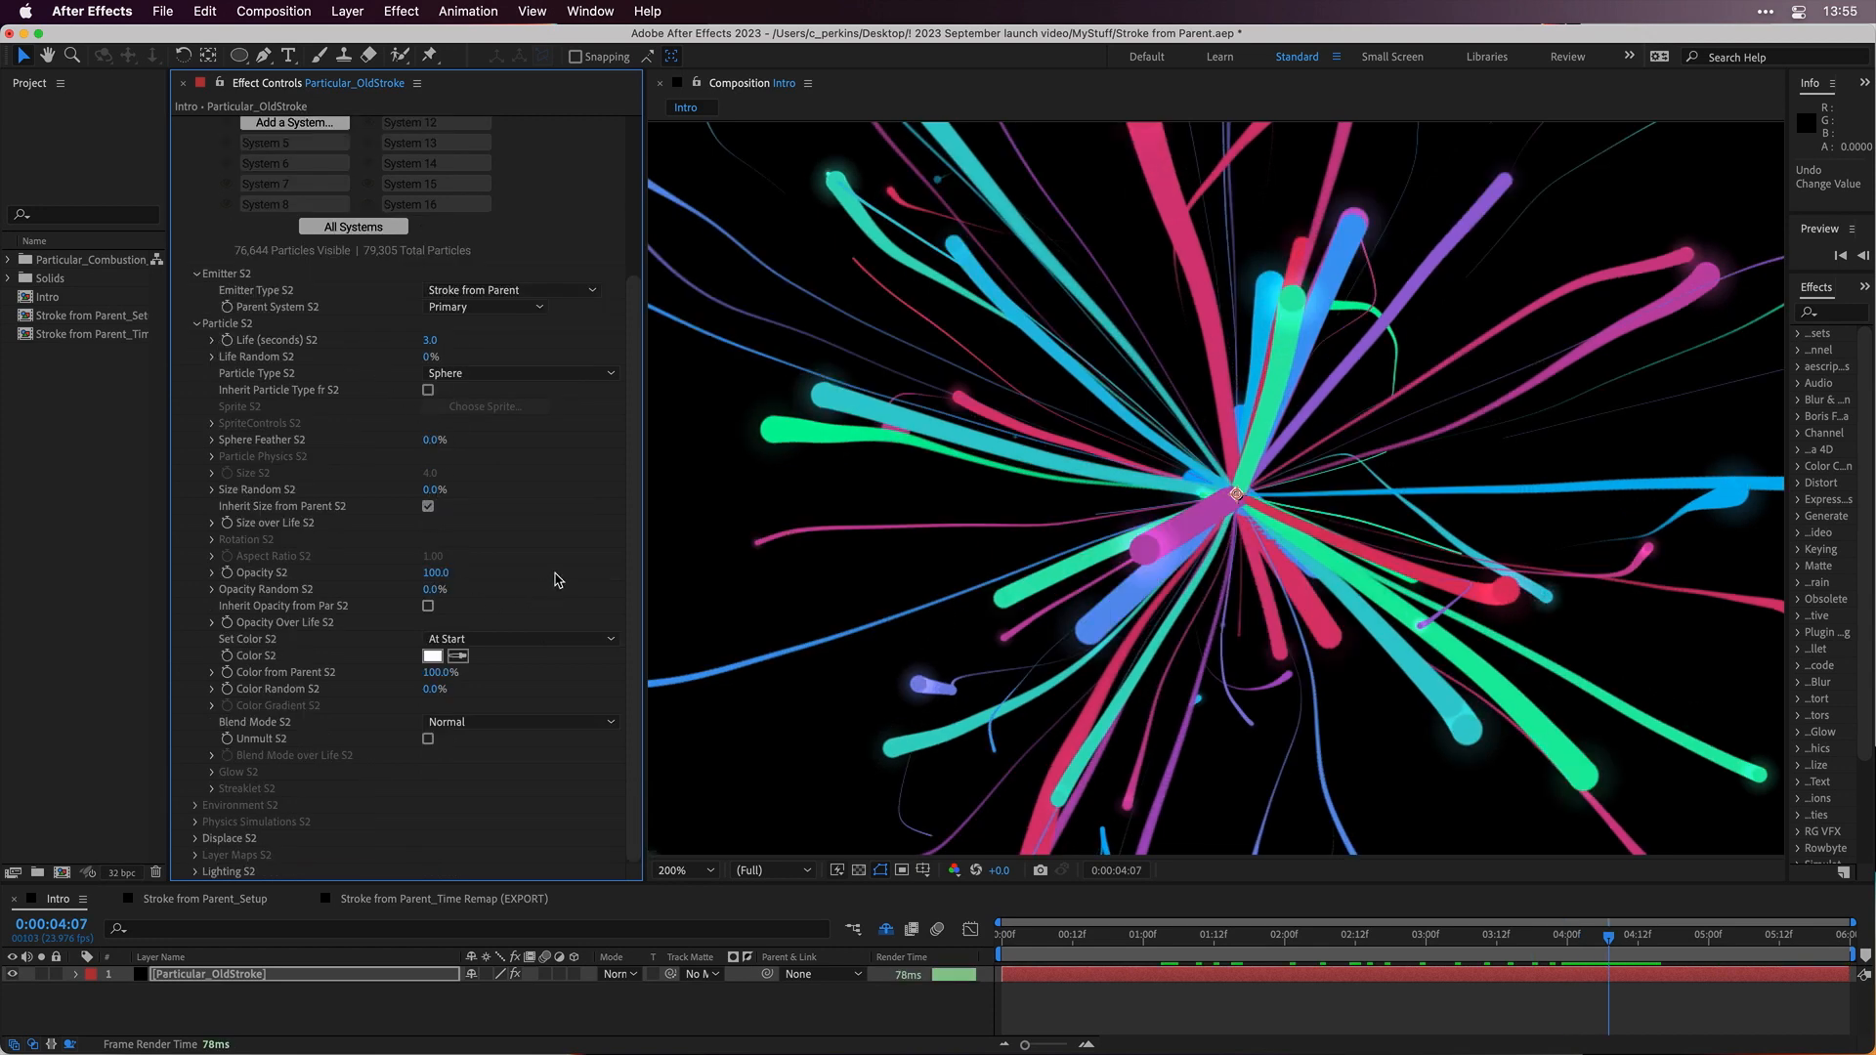